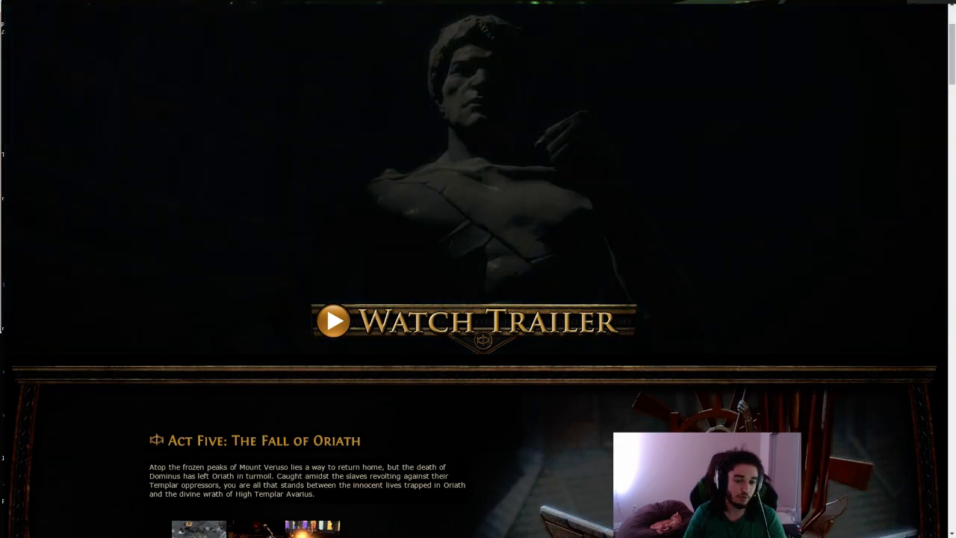
- Scroll down past Act Five to the Act Six: The Rising Tide section
scroll(down, 3)
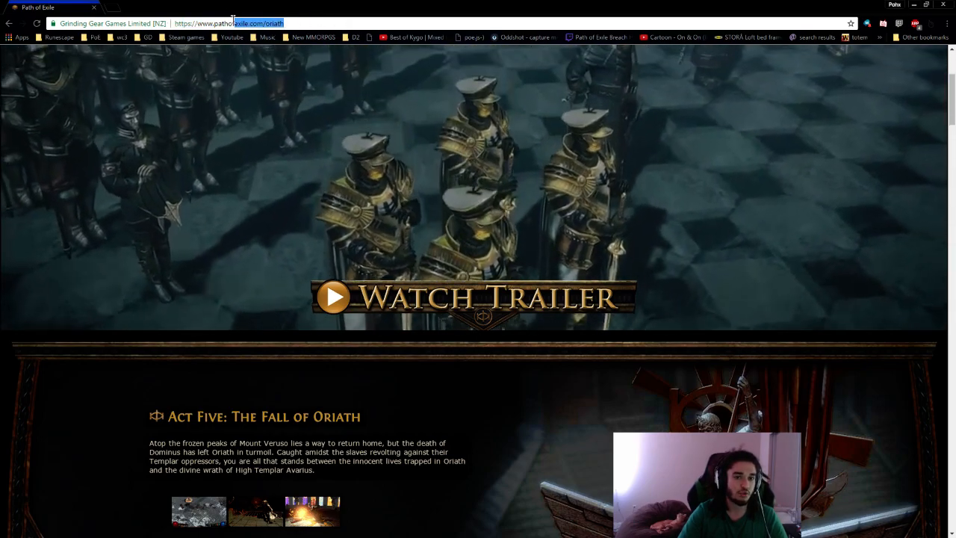
scroll(down, 3)
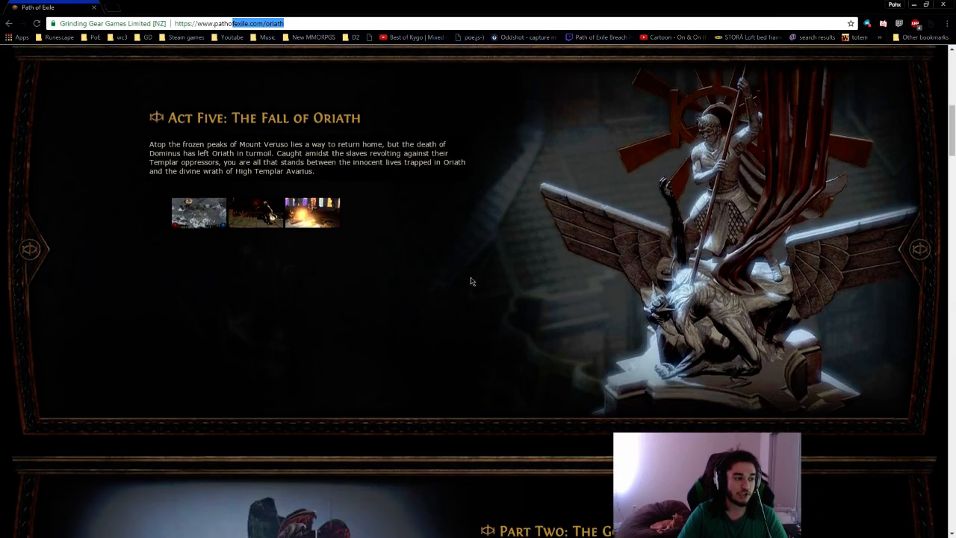
scroll(down, 3)
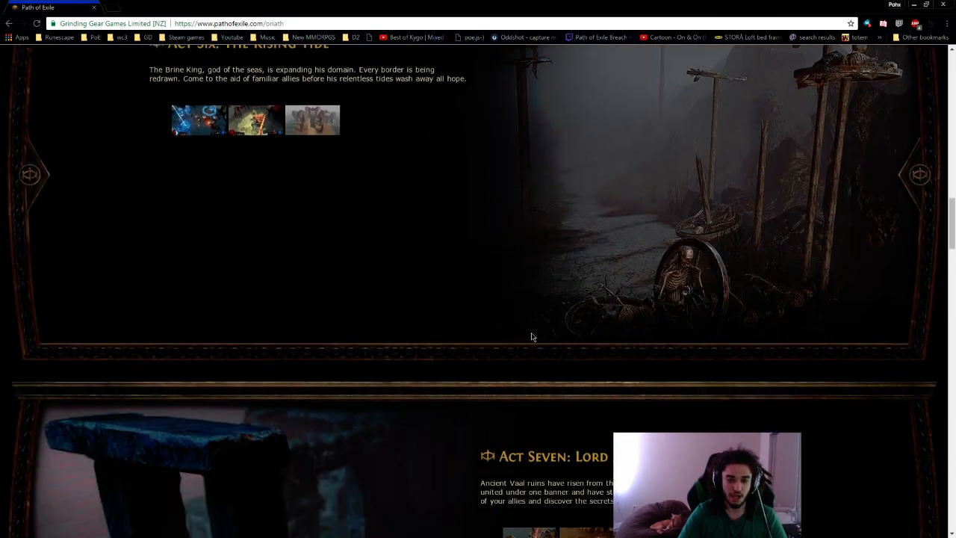
scroll(down, 3)
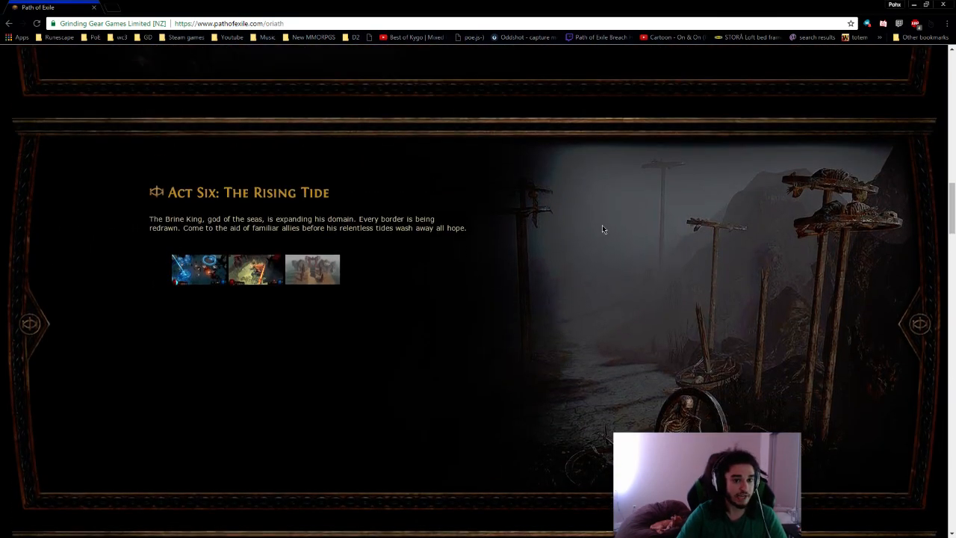
scroll(down, 3)
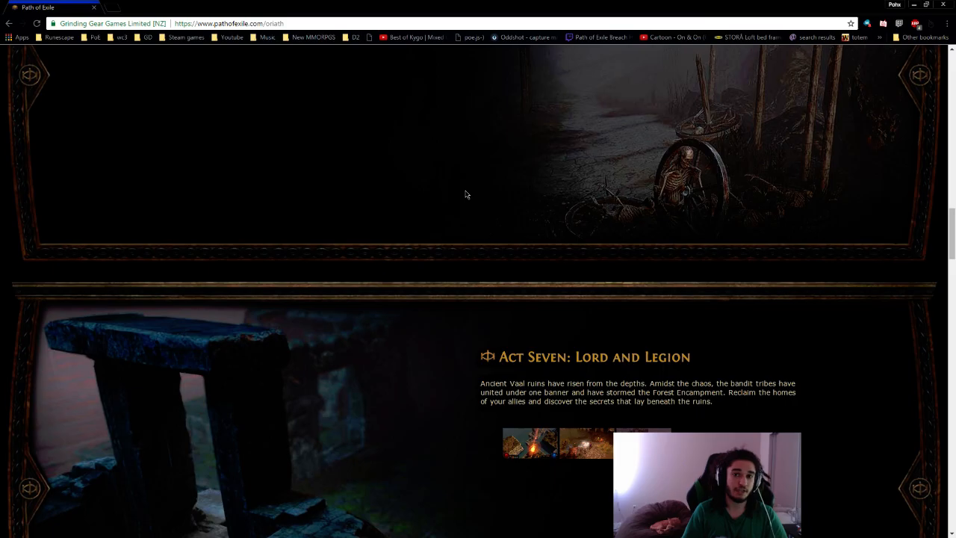
mouse_move(333, 390)
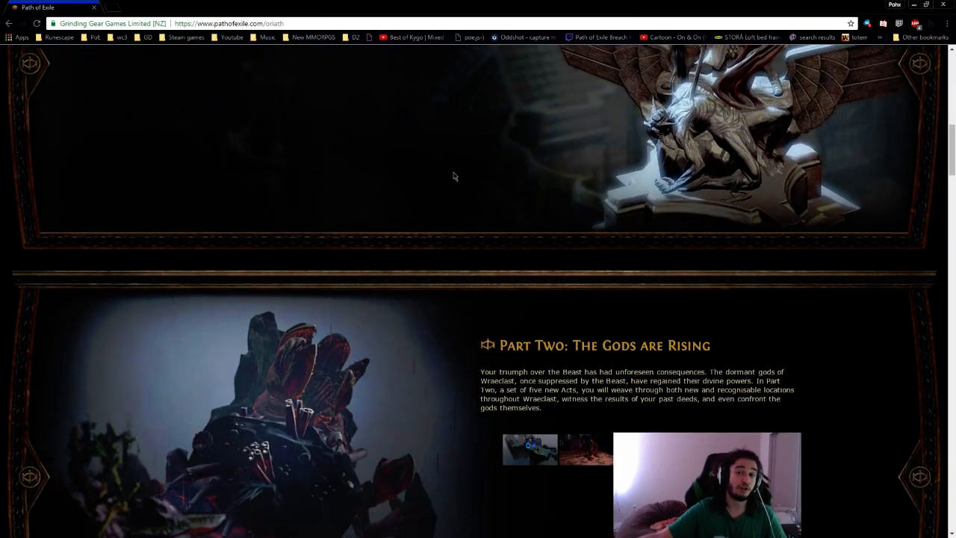
- Scroll down to Act Seven, then back up to the page top with the banner
scroll(down, 3)
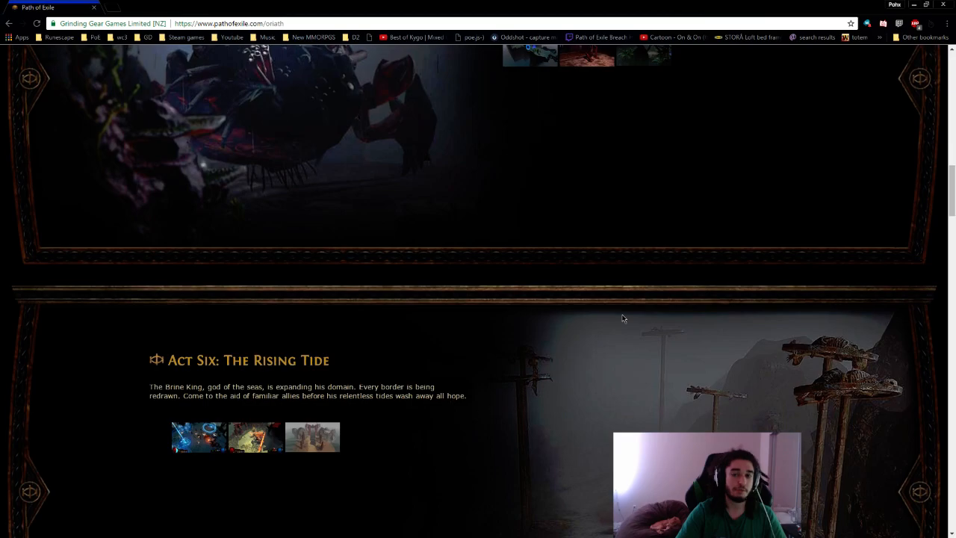
scroll(up, 3)
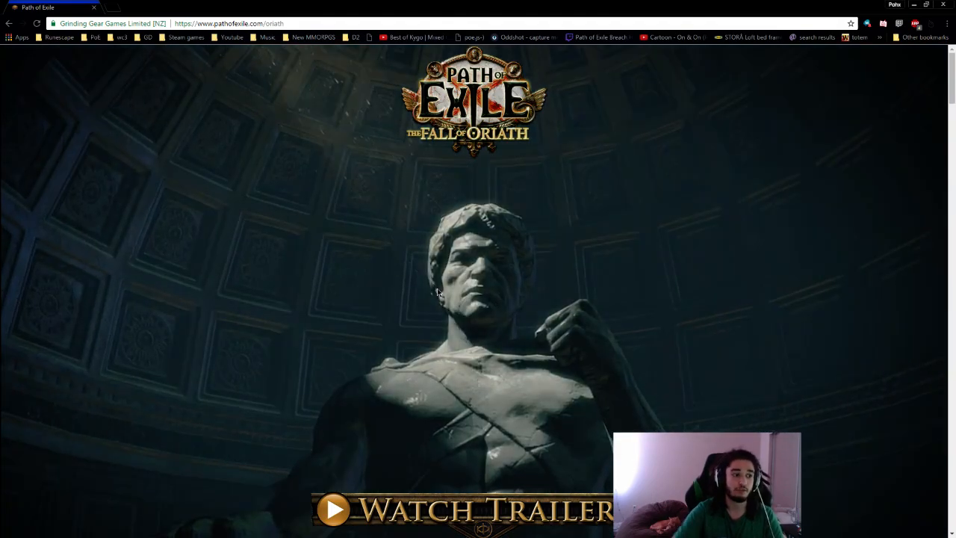
- Scroll down past Part Two to the end of Act Six and start of Act Seven
scroll(down, 3)
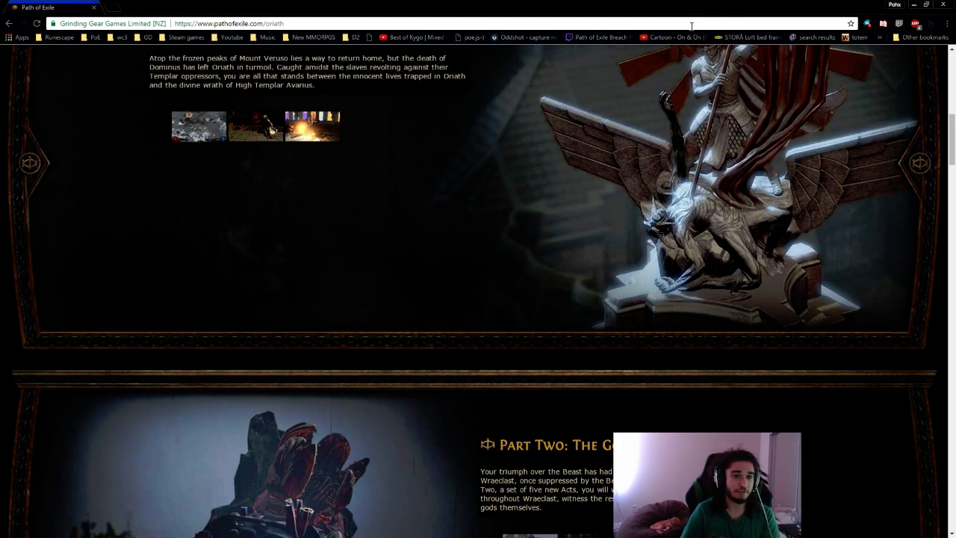
mouse_move(874, 51)
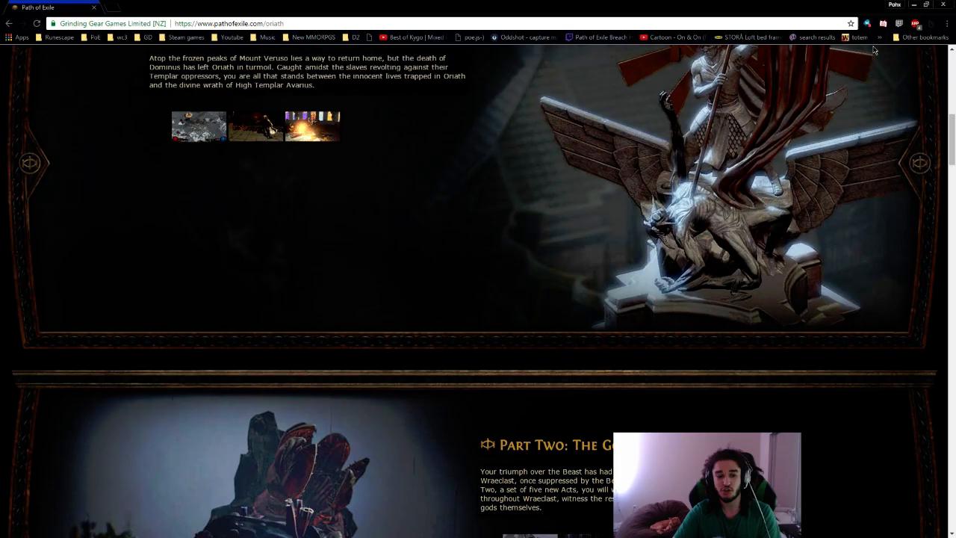
scroll(down, 3)
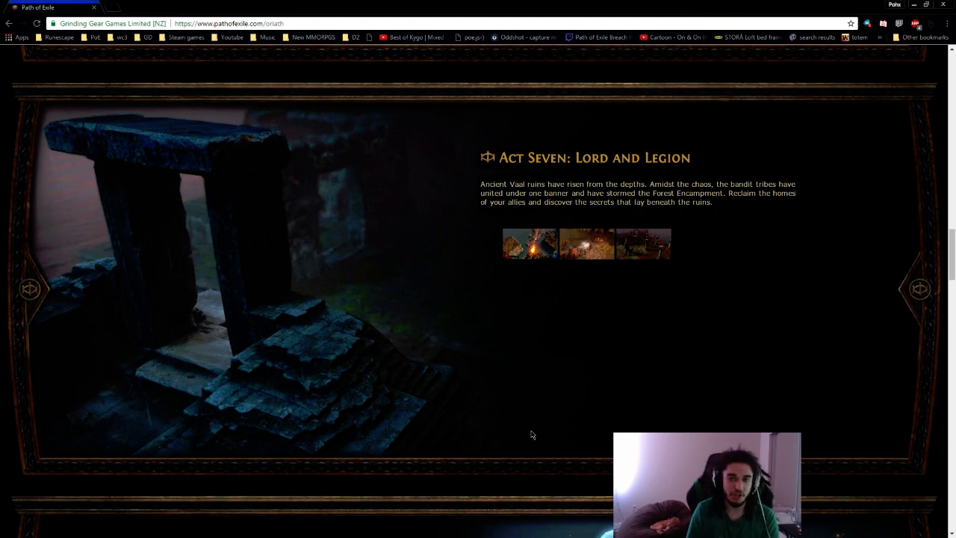
mouse_move(439, 431)
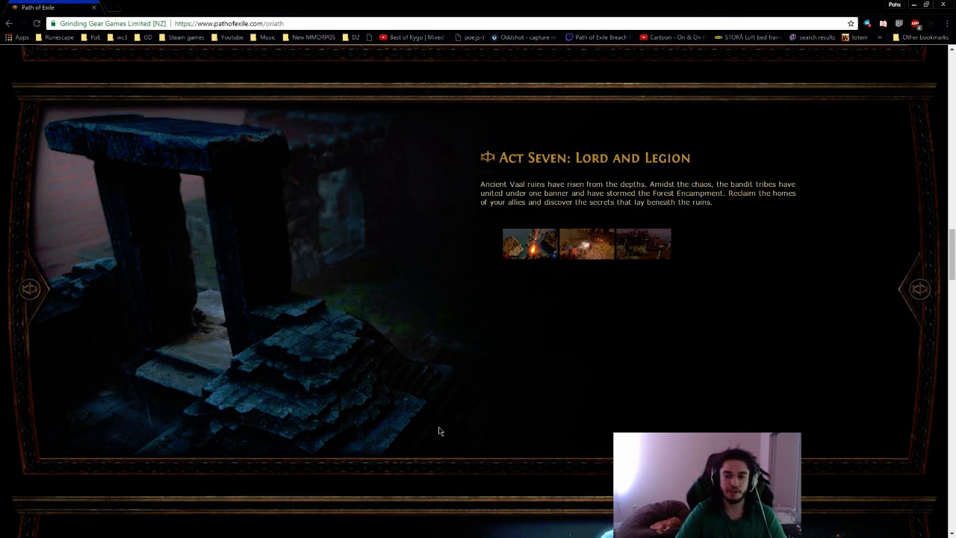
scroll(down, 3)
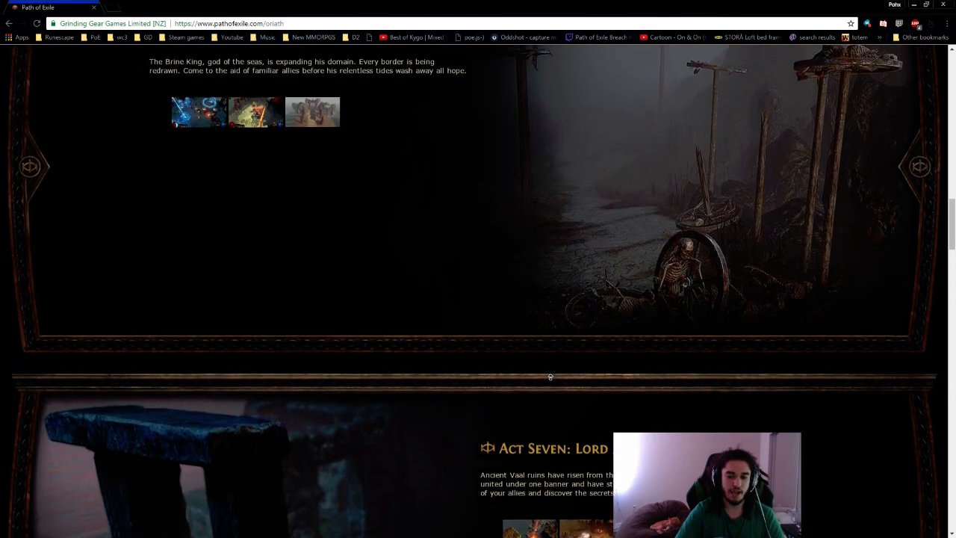
- Scroll the page to the end of Act Five, just above Part Two
scroll(down, 3)
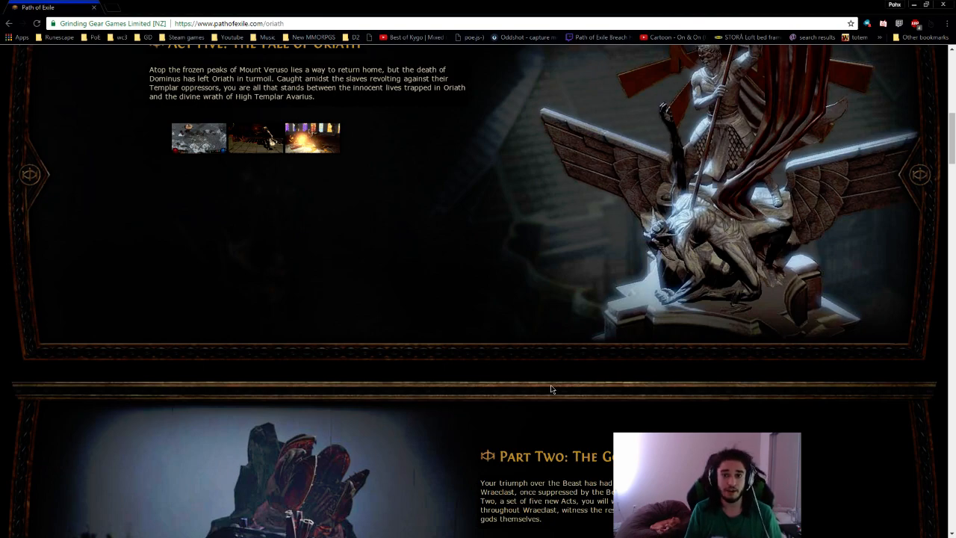
- Scroll down past Act Six and Pantheon to the Skills, Items and Improvements section
scroll(up, 3)
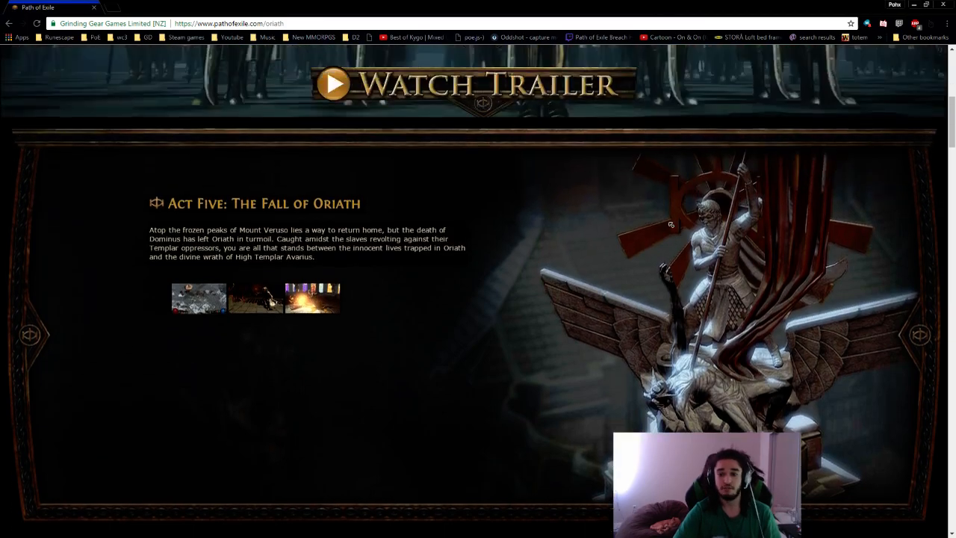
scroll(down, 3)
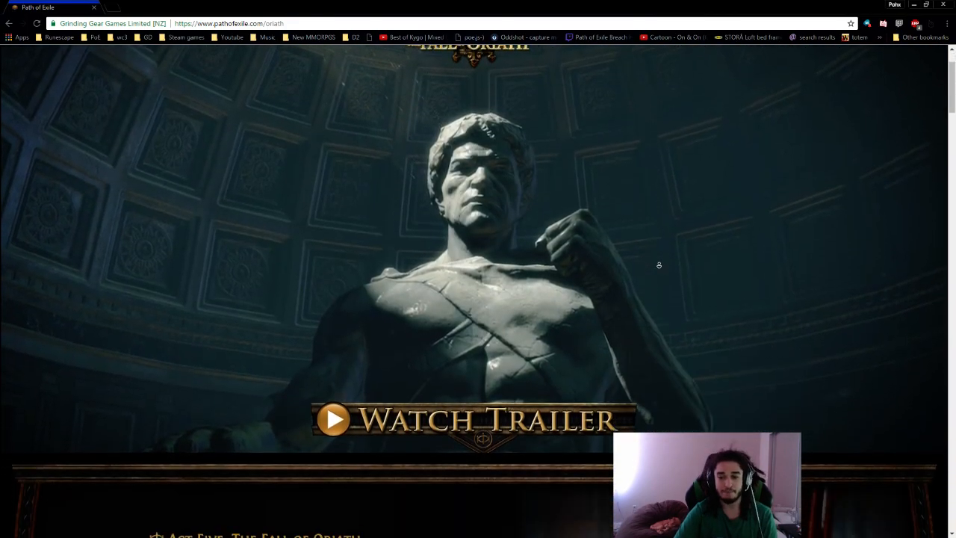
scroll(down, 3)
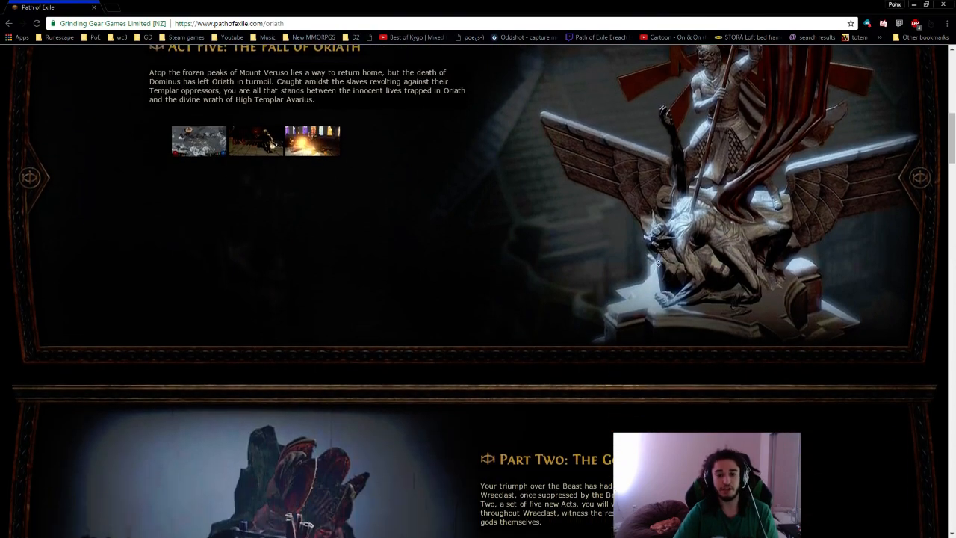
scroll(down, 3)
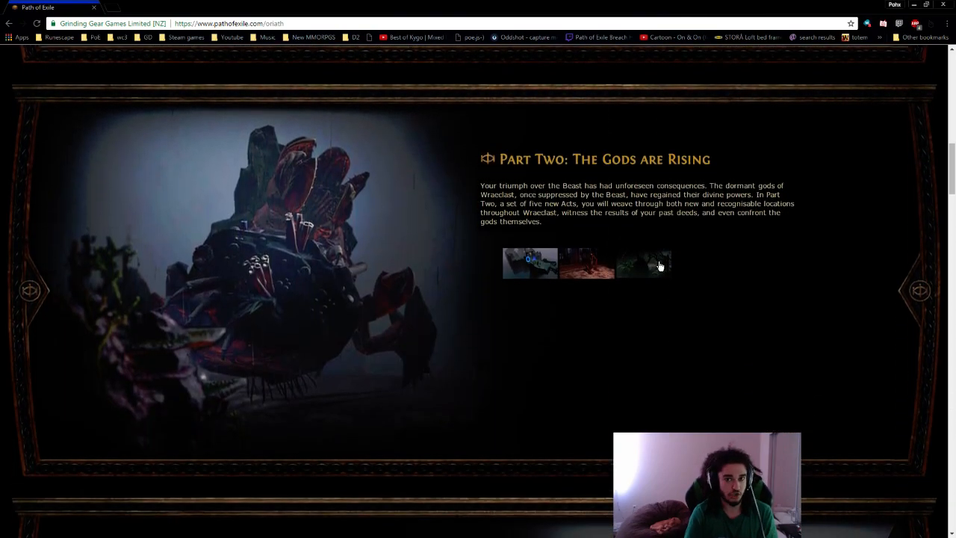
scroll(down, 3)
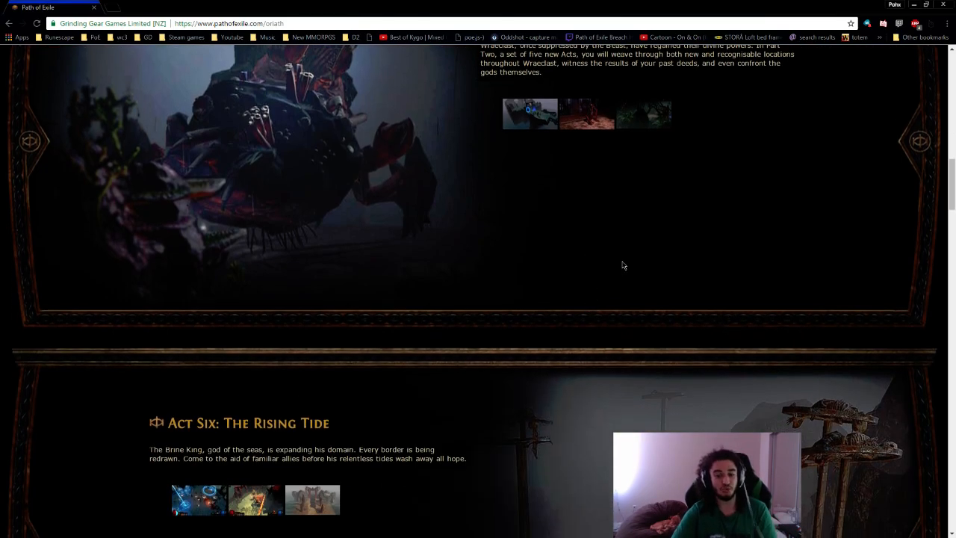
scroll(down, 3)
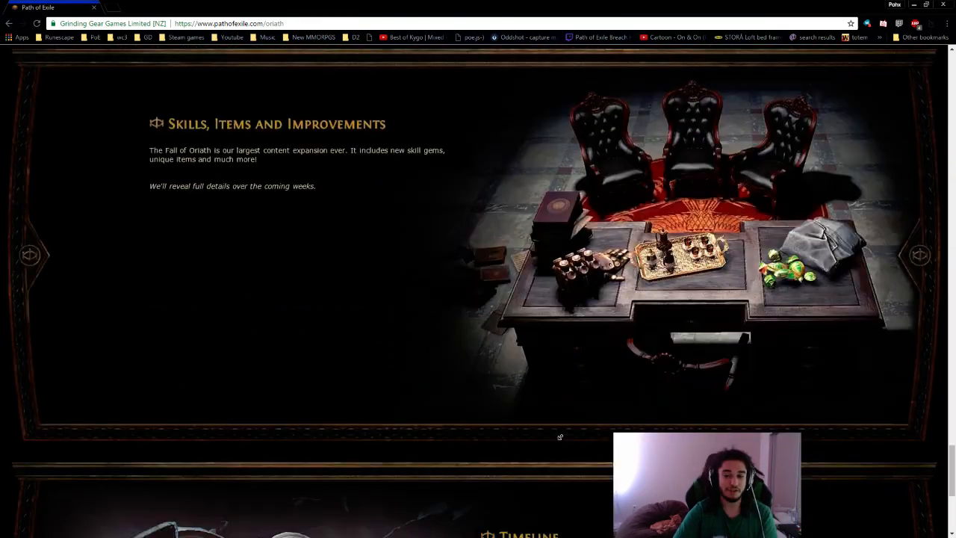
scroll(down, 3)
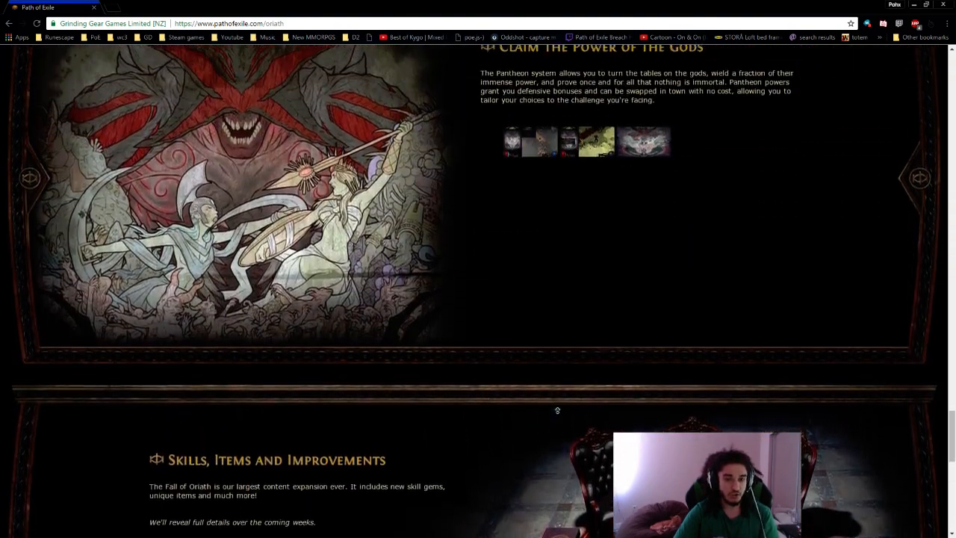
scroll(down, 3)
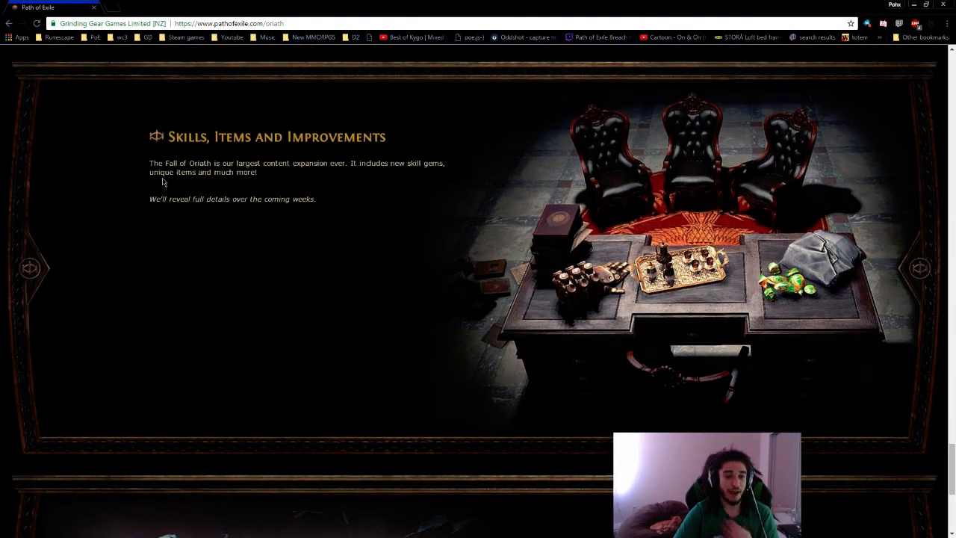
- Select "The Fall" at the start of the Skills, Items and Improvements paragraph
drag(149, 163, 183, 163)
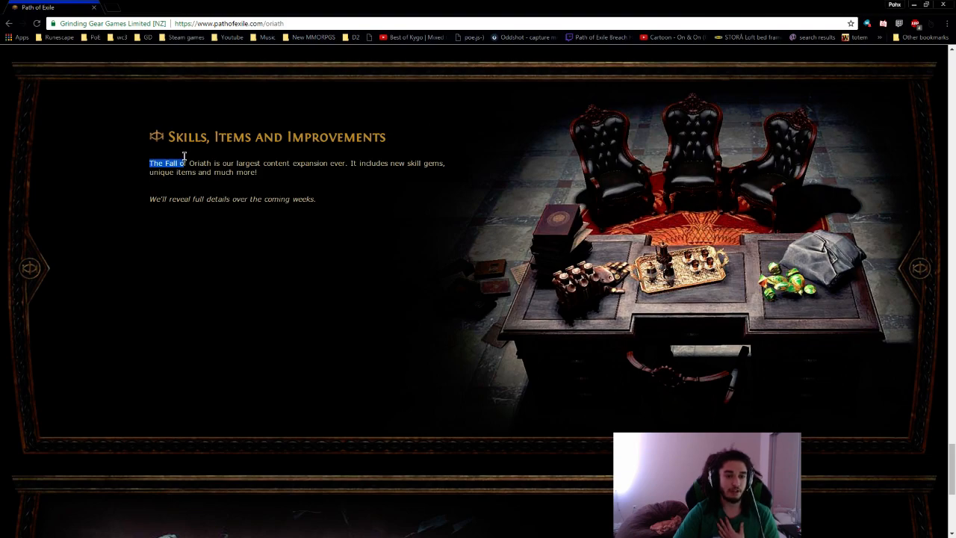